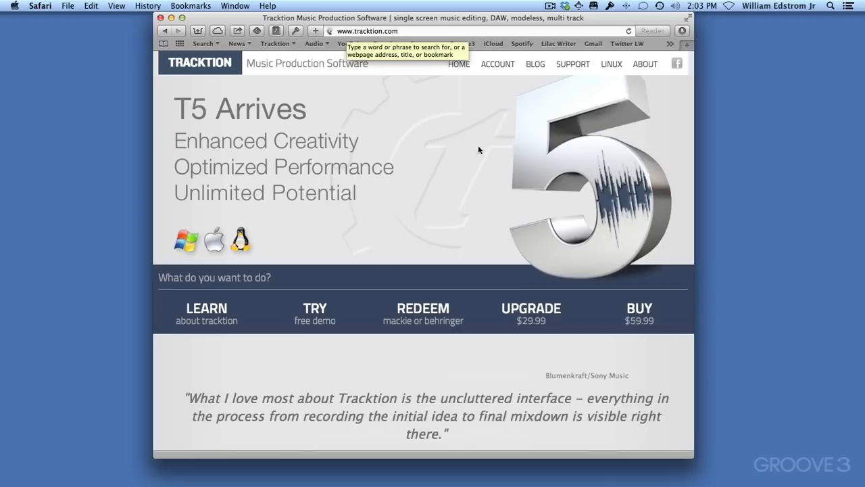
Step: Open Account > Downloads on tracktion.com and choose New Customer
{"action": "left_click", "coordinate": [497, 63]}
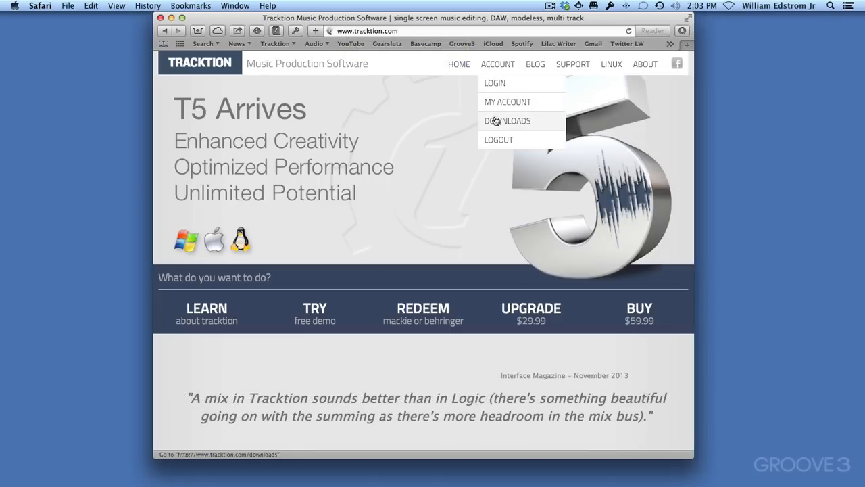
{"action": "left_click", "coordinate": [507, 120]}
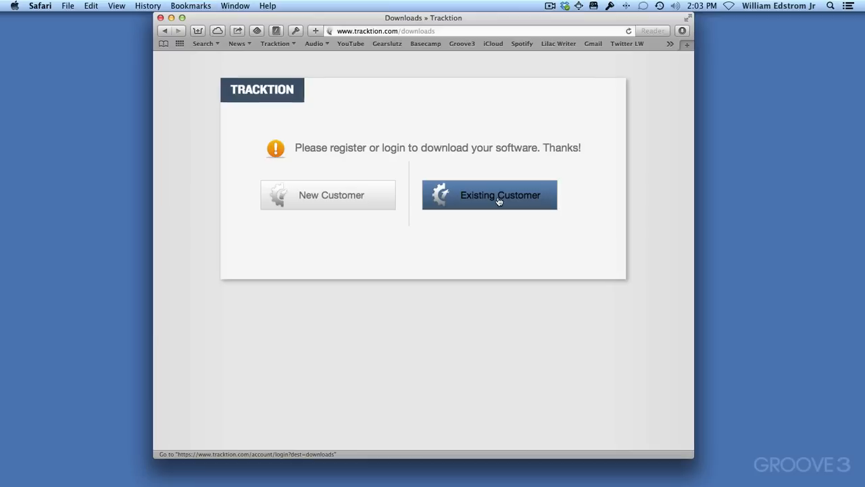
{"action": "mouse_move", "coordinate": [340, 215]}
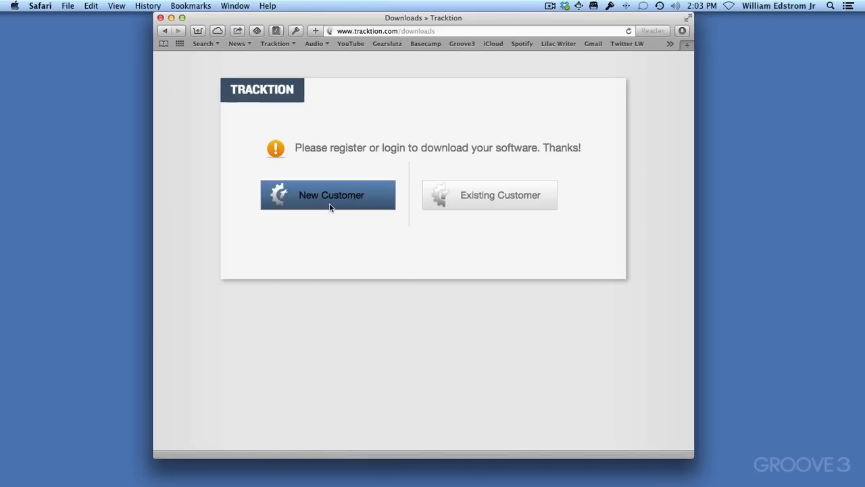
{"action": "left_click", "coordinate": [328, 195]}
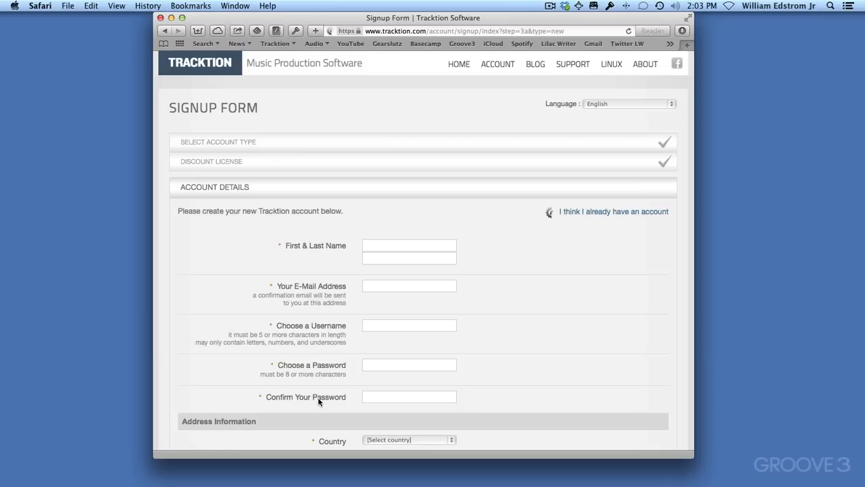
{"action": "mouse_move", "coordinate": [455, 198]}
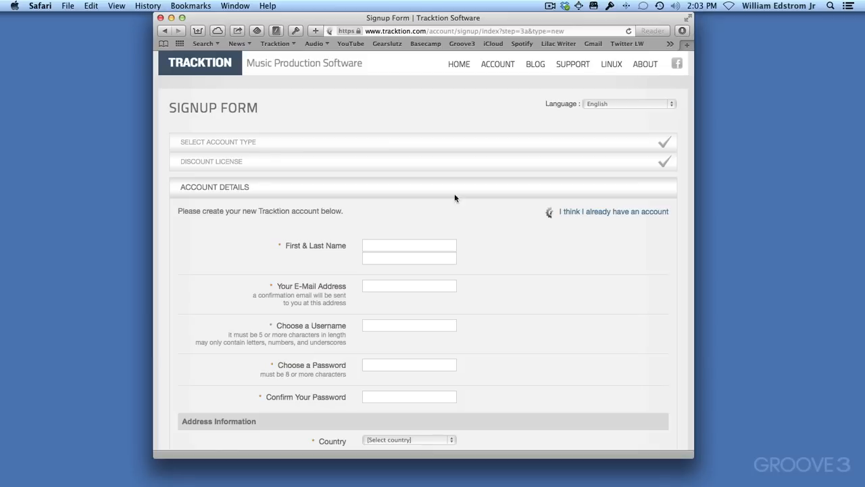
Step: Log in with the saved Tracktion account details and return to the Downloads page
{"action": "left_click", "coordinate": [613, 211]}
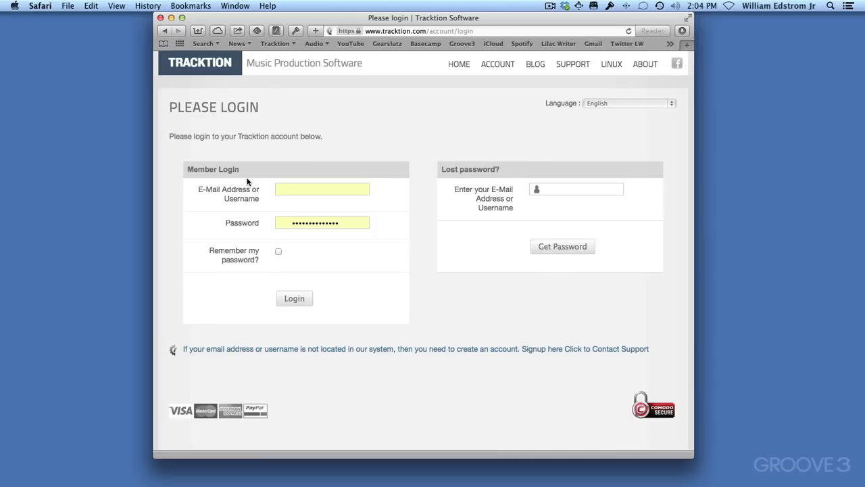
{"action": "mouse_move", "coordinate": [256, 178]}
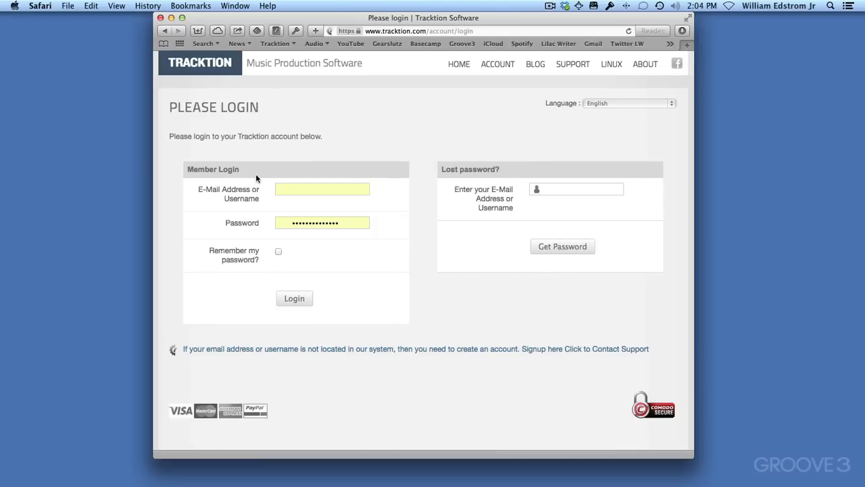
{"action": "left_click", "coordinate": [294, 298]}
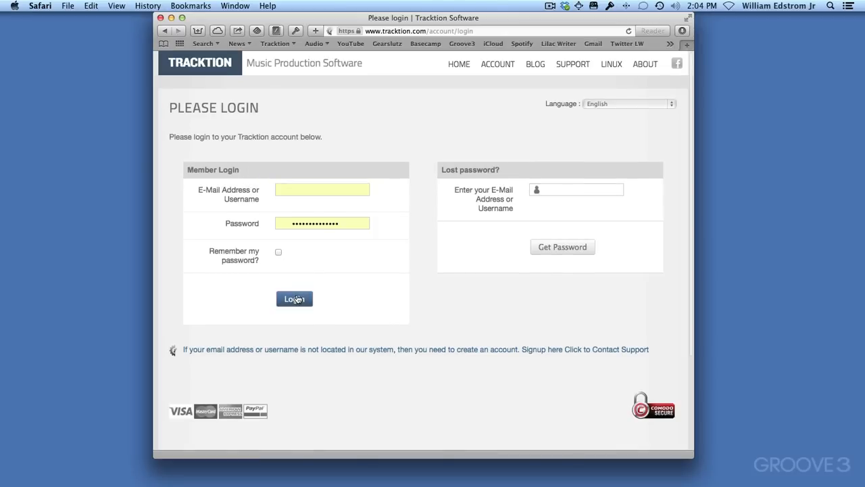
{"action": "left_click", "coordinate": [294, 299]}
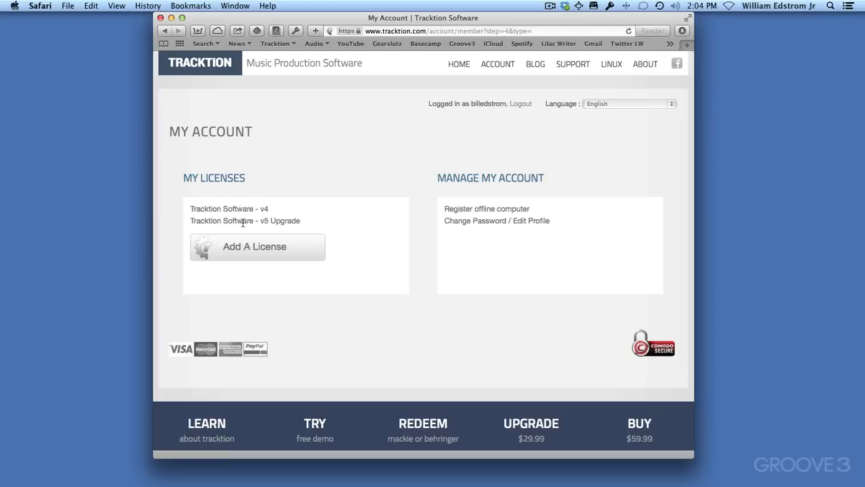
{"action": "left_click", "coordinate": [498, 64]}
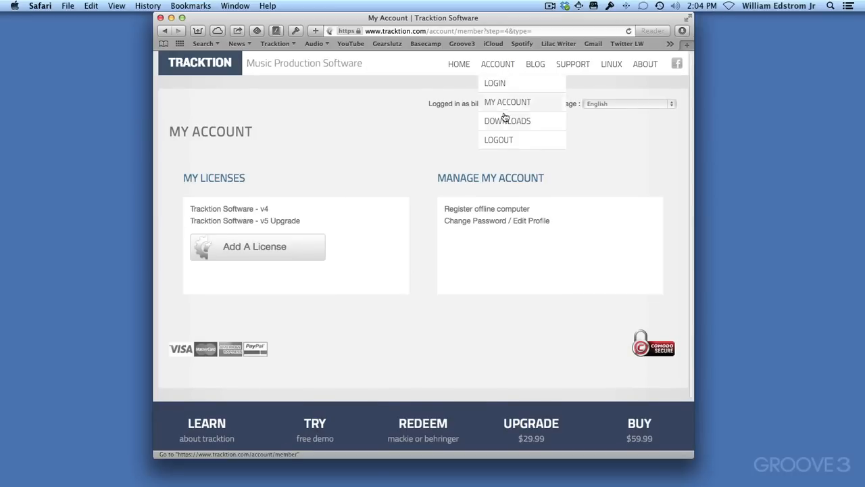
{"action": "left_click", "coordinate": [506, 120]}
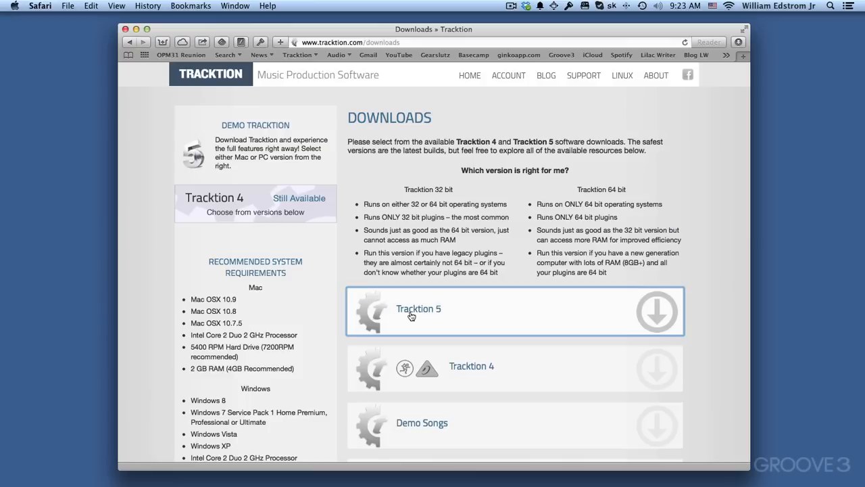
Step: Expand the Tracktion 5 section to show its latest build installers
{"action": "left_click", "coordinate": [420, 308]}
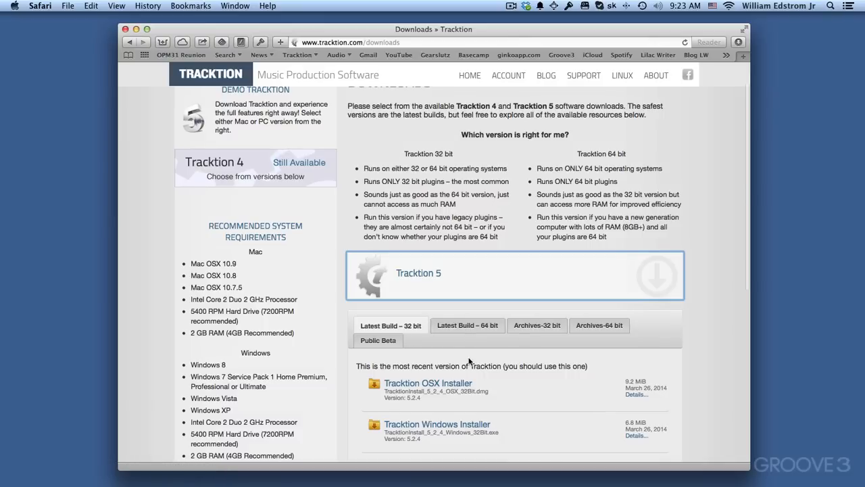
{"action": "mouse_move", "coordinate": [427, 331]}
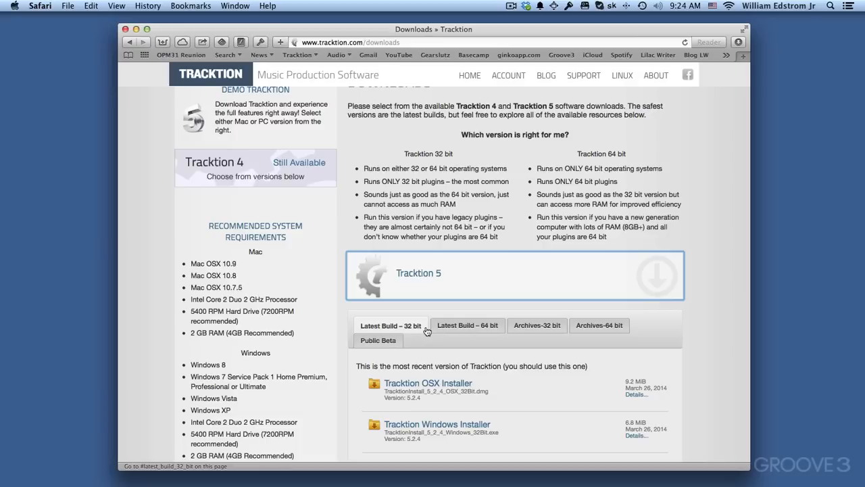
{"action": "mouse_move", "coordinate": [426, 336]}
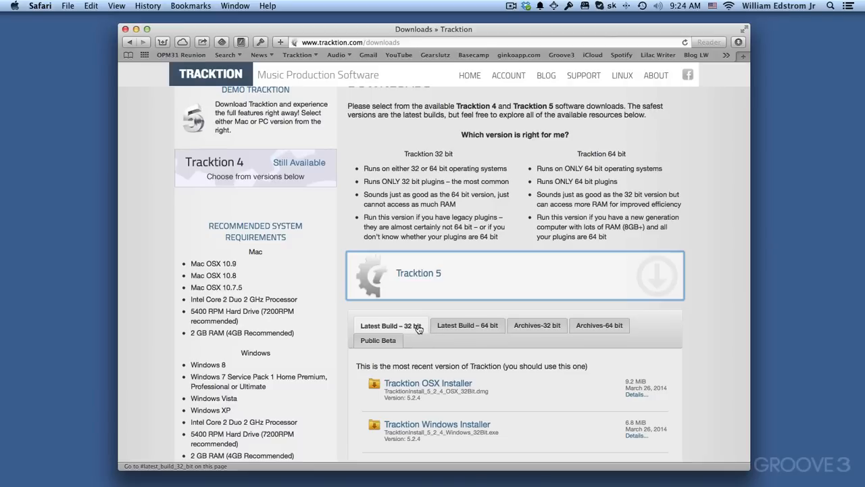
{"action": "mouse_move", "coordinate": [676, 258]}
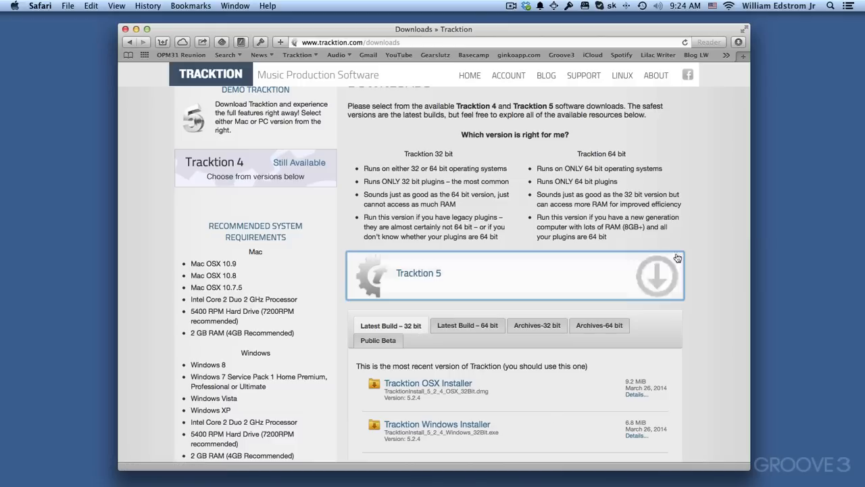
{"action": "mouse_move", "coordinate": [585, 226]}
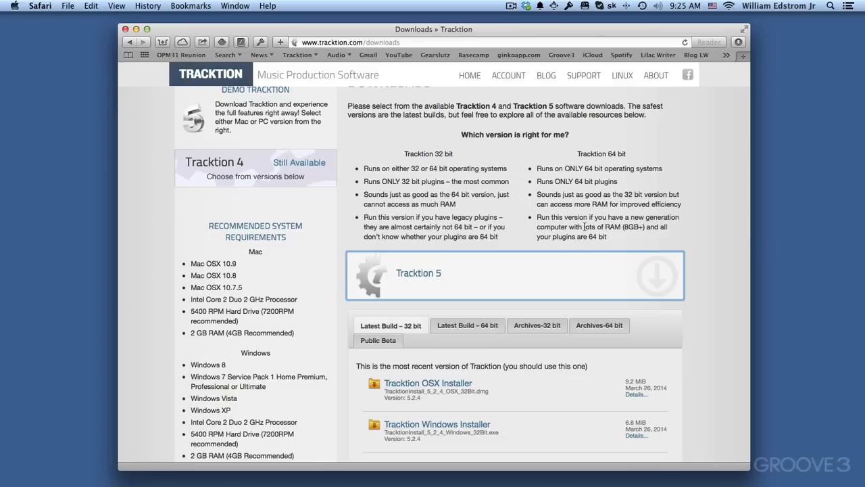
{"action": "mouse_move", "coordinate": [428, 344]}
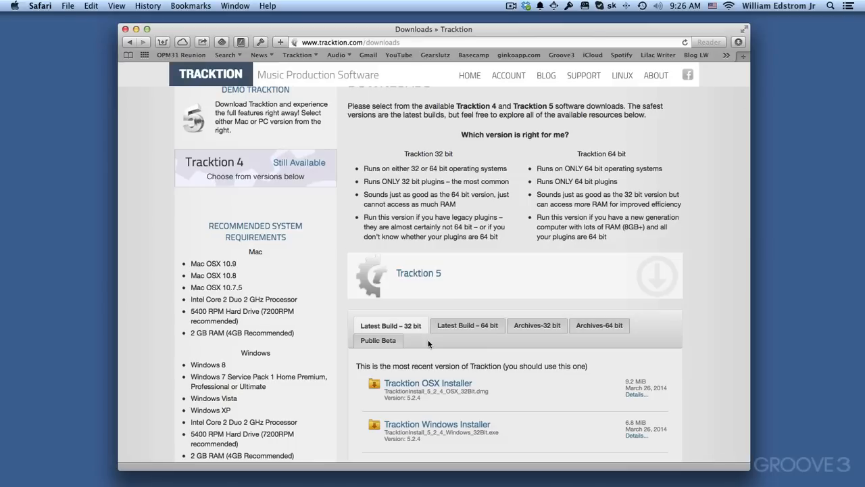
{"action": "mouse_move", "coordinate": [473, 340]}
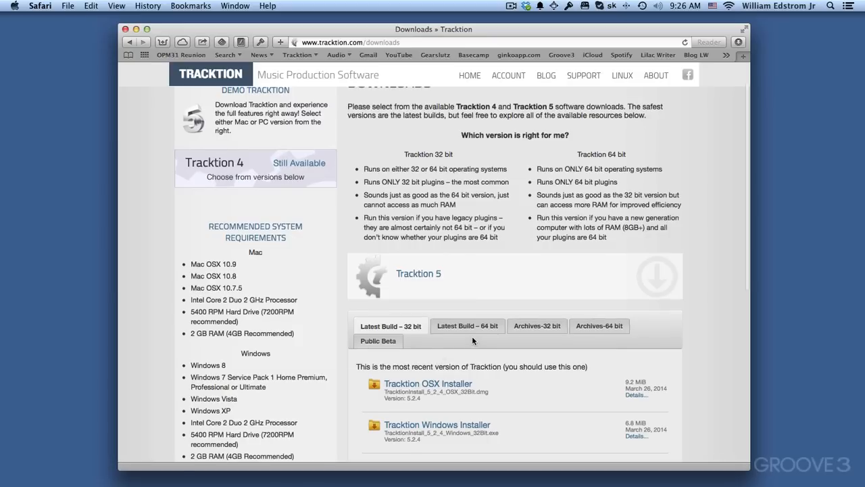
Step: Download the Tracktion OSX Installer .dmg from the Latest Build – 64 bit tab
{"action": "left_click", "coordinate": [467, 325]}
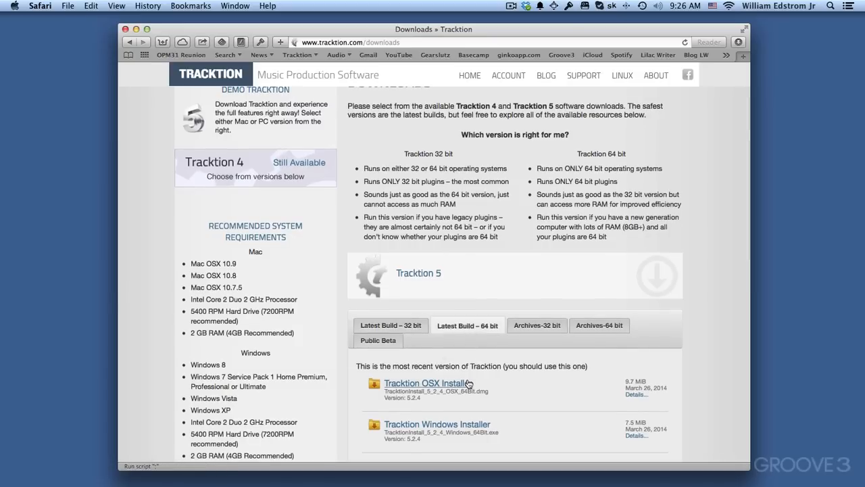
{"action": "mouse_move", "coordinate": [467, 383]}
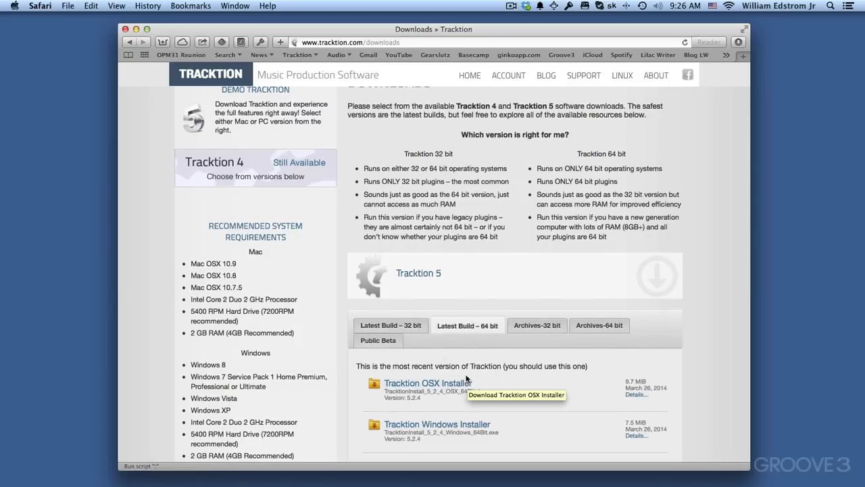
{"action": "mouse_move", "coordinate": [464, 363]}
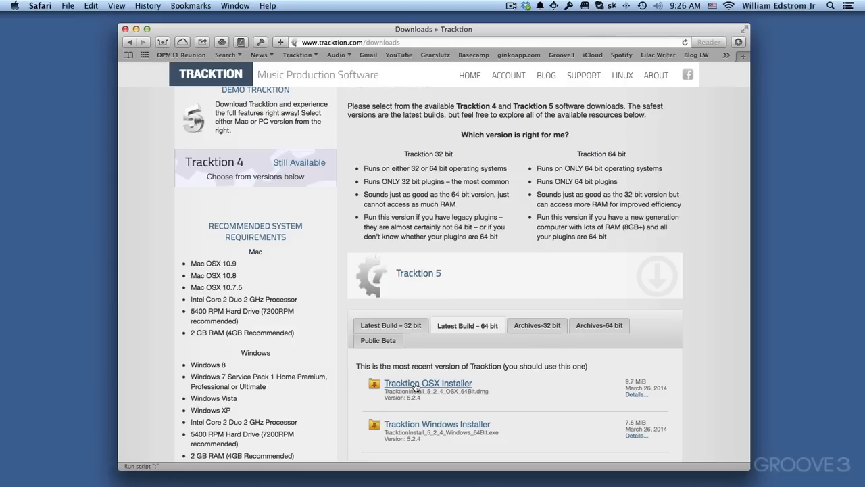
{"action": "left_click", "coordinate": [428, 383]}
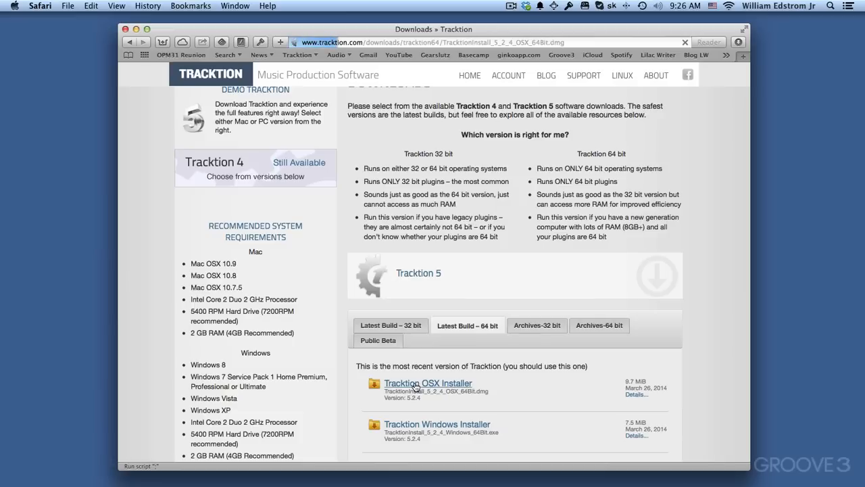
{"action": "left_click", "coordinate": [428, 383]}
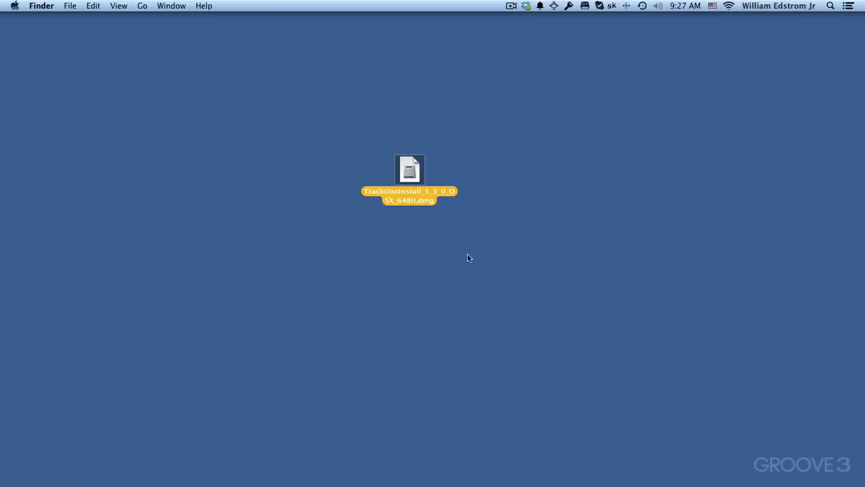
{"action": "mouse_move", "coordinate": [411, 174]}
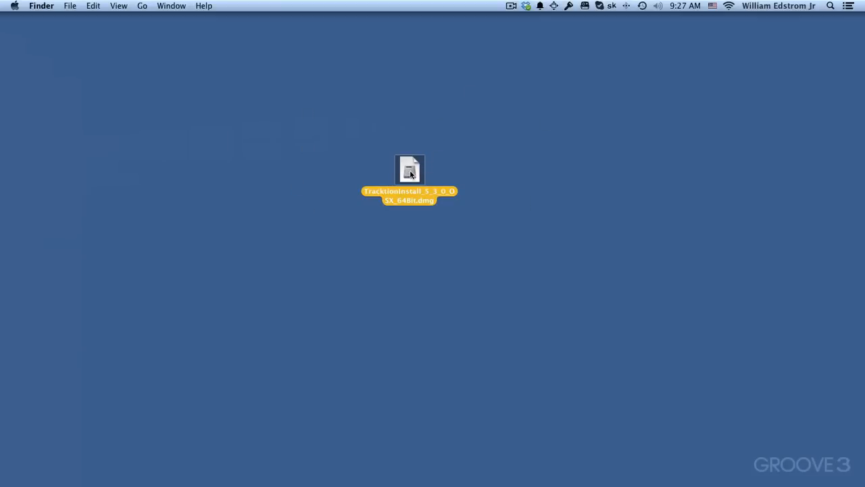
Step: Mount the TracktionInstall disk image, drag Tracktion 5 into Applications, and close it
{"action": "double_click", "coordinate": [409, 169]}
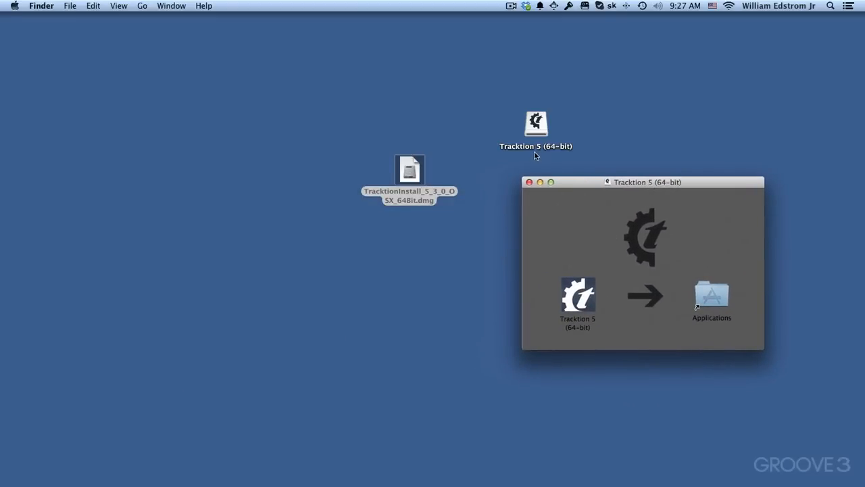
{"action": "mouse_move", "coordinate": [586, 243]}
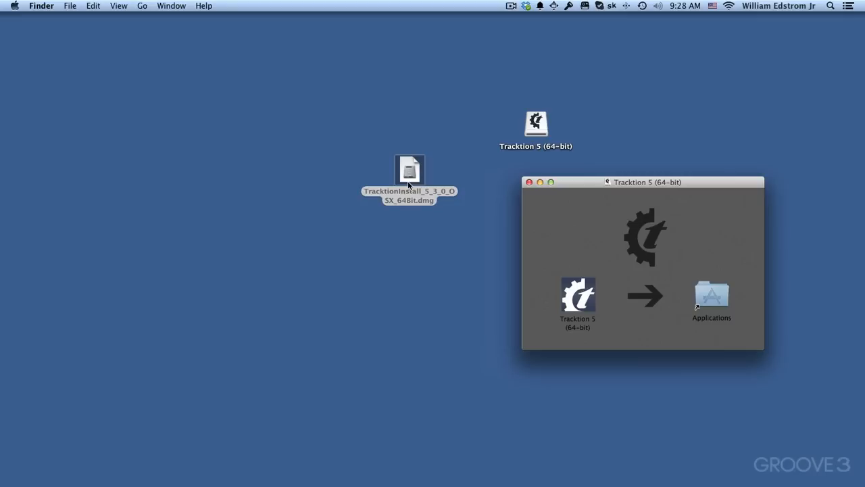
{"action": "mouse_move", "coordinate": [596, 362]}
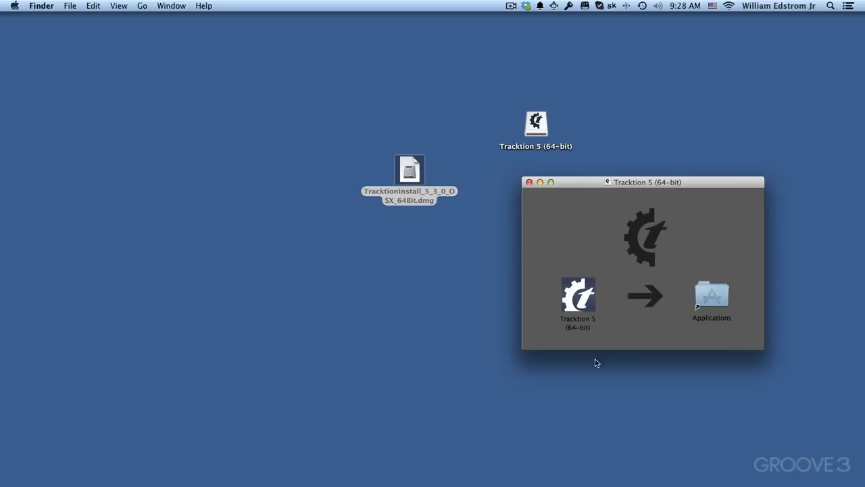
{"action": "left_click_drag", "start_coordinate": [577, 295], "coordinate": [712, 295]}
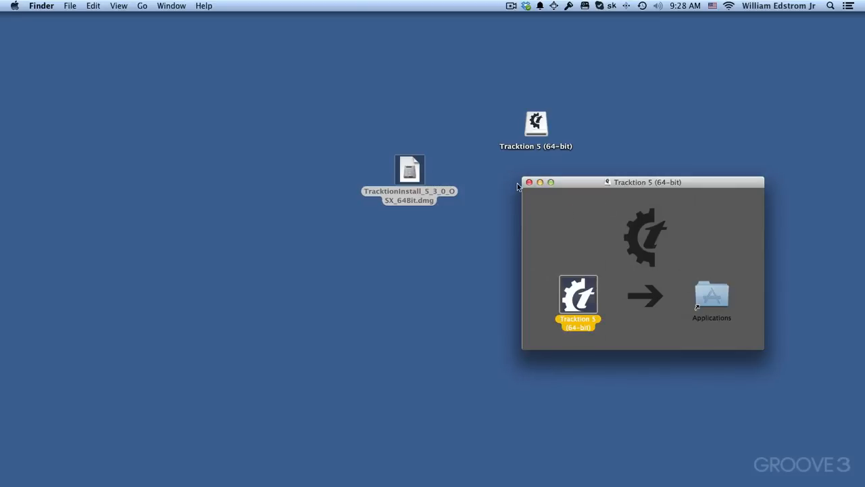
{"action": "left_click", "coordinate": [529, 182]}
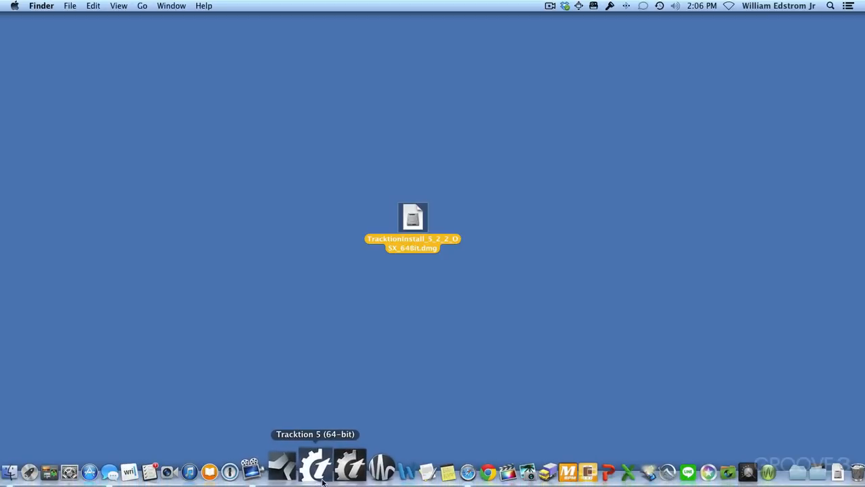
{"action": "mouse_move", "coordinate": [319, 466]}
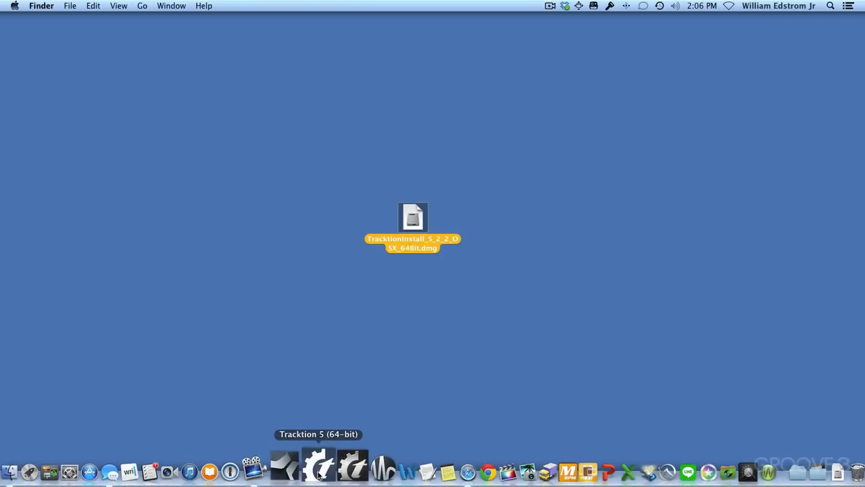
Step: Launch Tracktion 5 (64-bit) from the Dock and accept the downloaded-app warning
{"action": "double_click", "coordinate": [412, 218]}
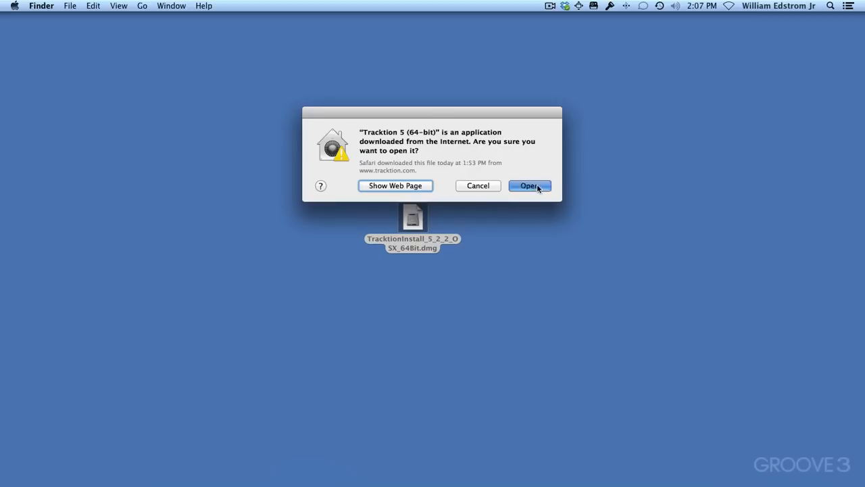
{"action": "left_click", "coordinate": [529, 185]}
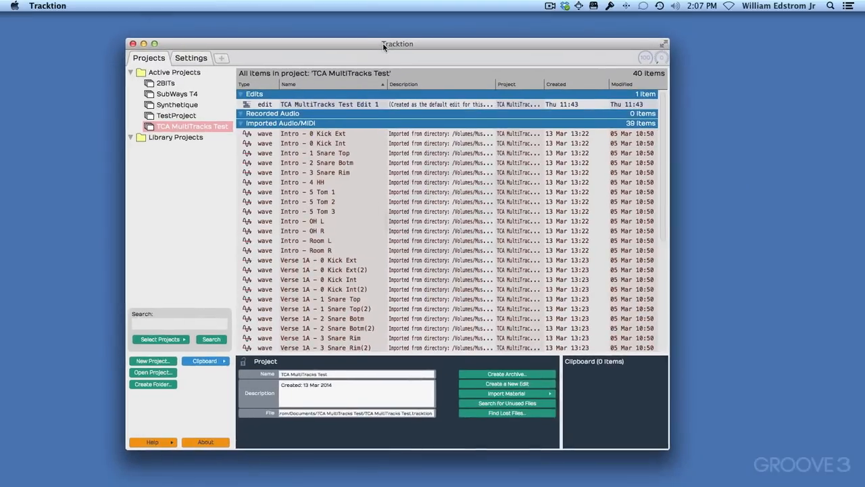
Step: Drag the Tracktion Projects window slightly to the right
{"action": "left_click_drag", "start_coordinate": [397, 44], "coordinate": [413, 43]}
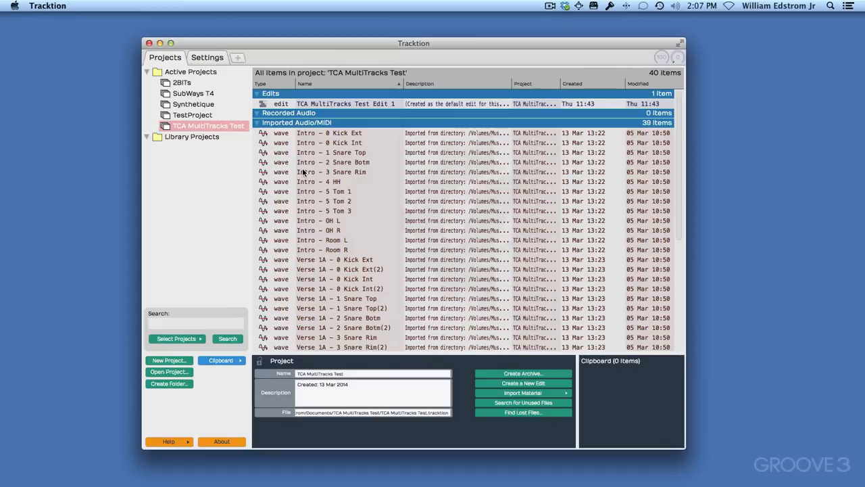
{"action": "mouse_move", "coordinate": [275, 279]}
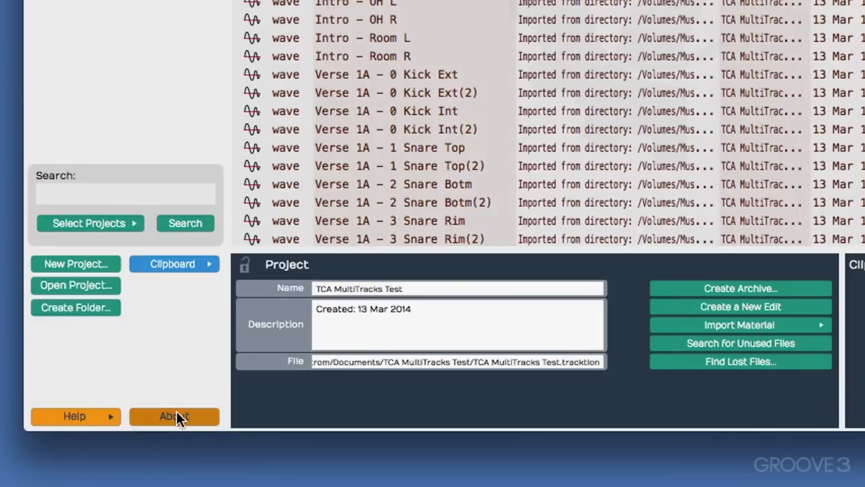
Step: Unlock Tracktion via About > Unlock with the tracktion.com account, then dismiss the confirmation
{"action": "left_click", "coordinate": [174, 416]}
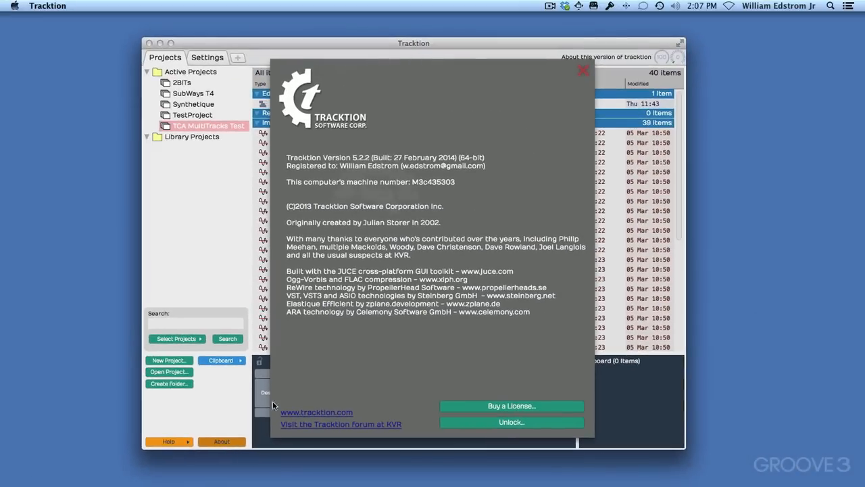
{"action": "mouse_move", "coordinate": [354, 289]}
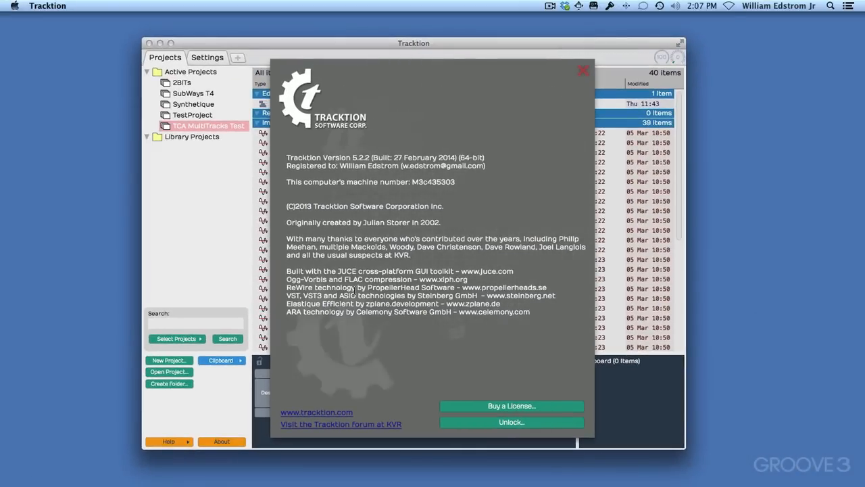
{"action": "mouse_move", "coordinate": [526, 440]}
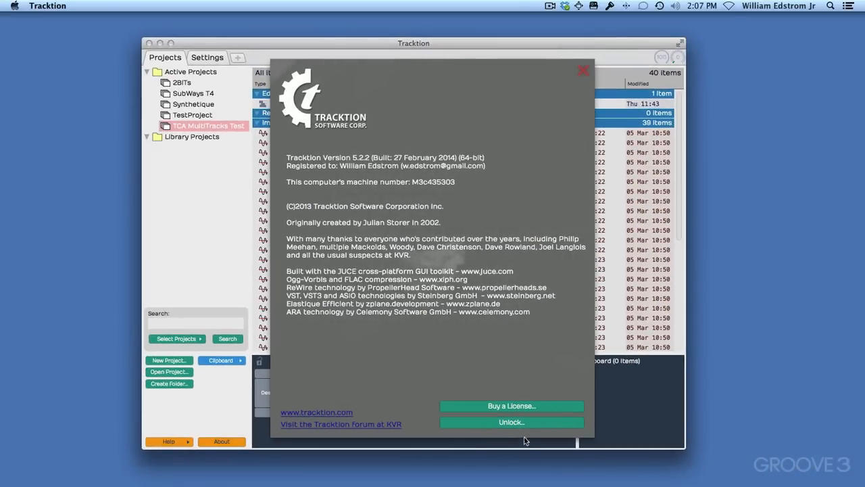
{"action": "left_click", "coordinate": [512, 422]}
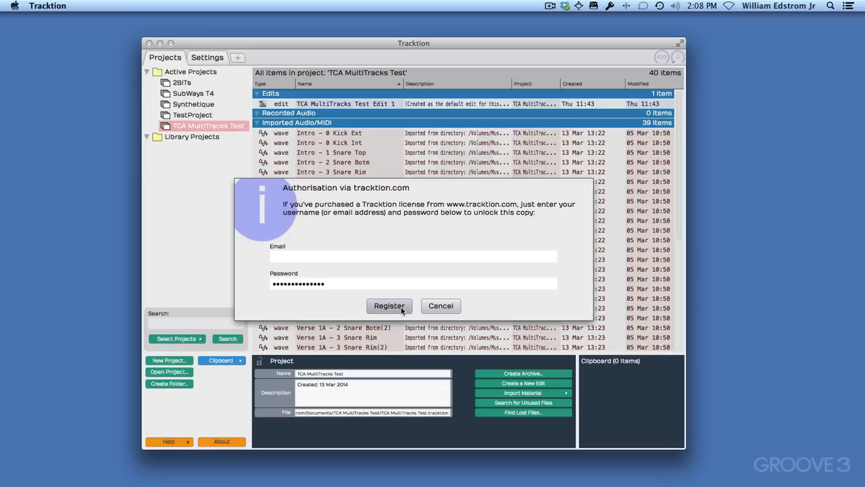
{"action": "left_click", "coordinate": [389, 305]}
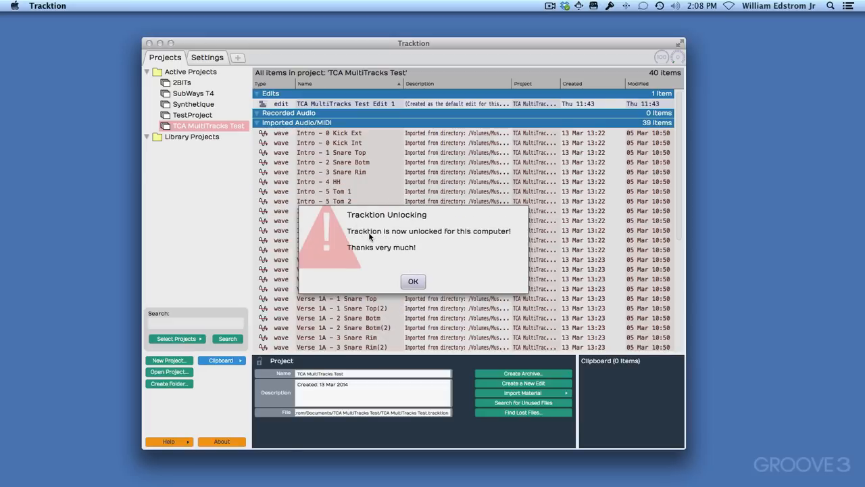
{"action": "mouse_move", "coordinate": [367, 269]}
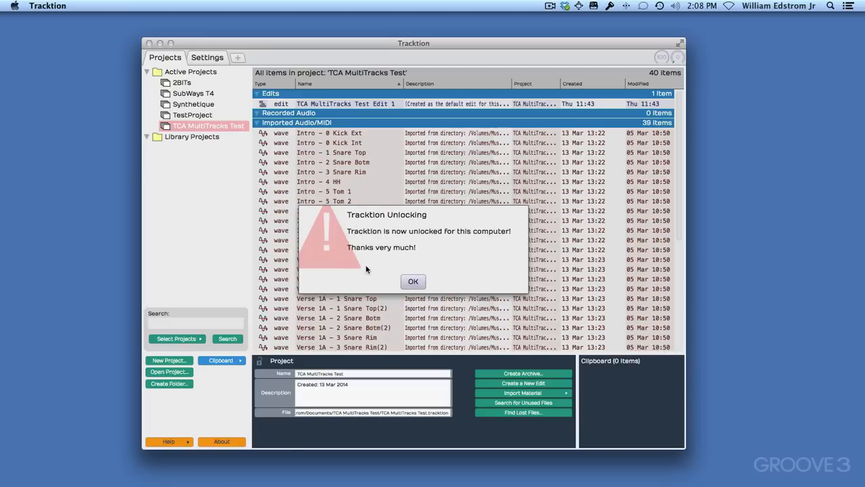
{"action": "left_click", "coordinate": [413, 282]}
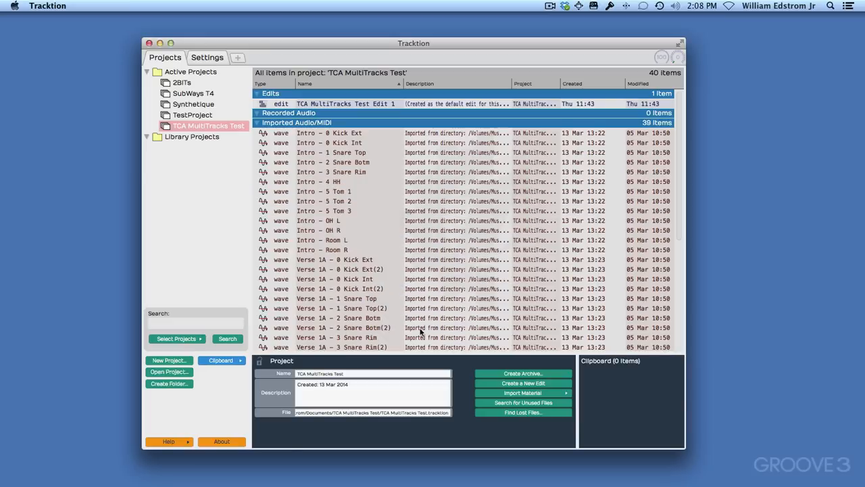